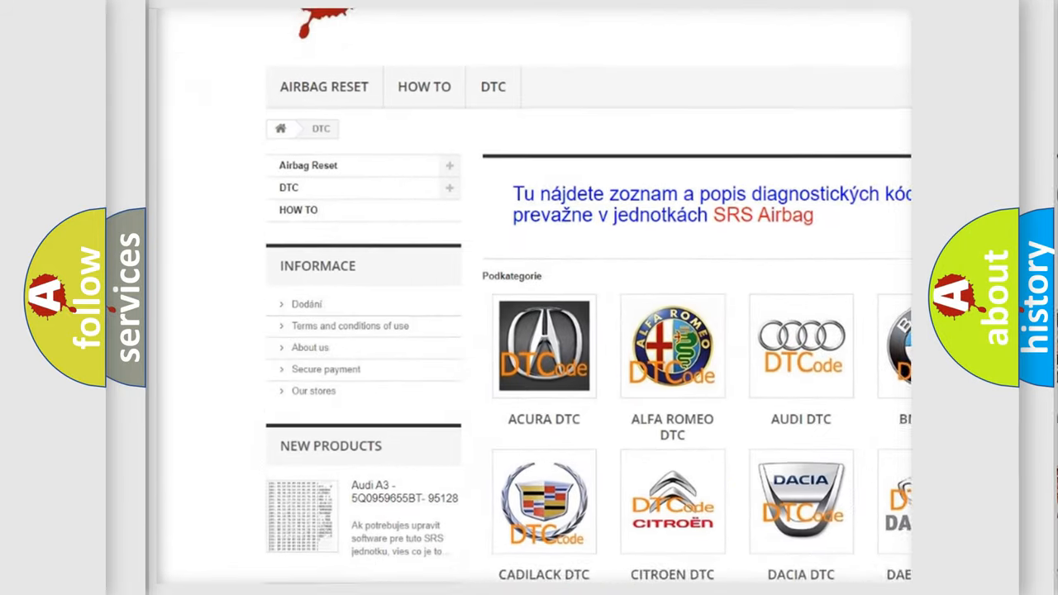
scroll(down, 3)
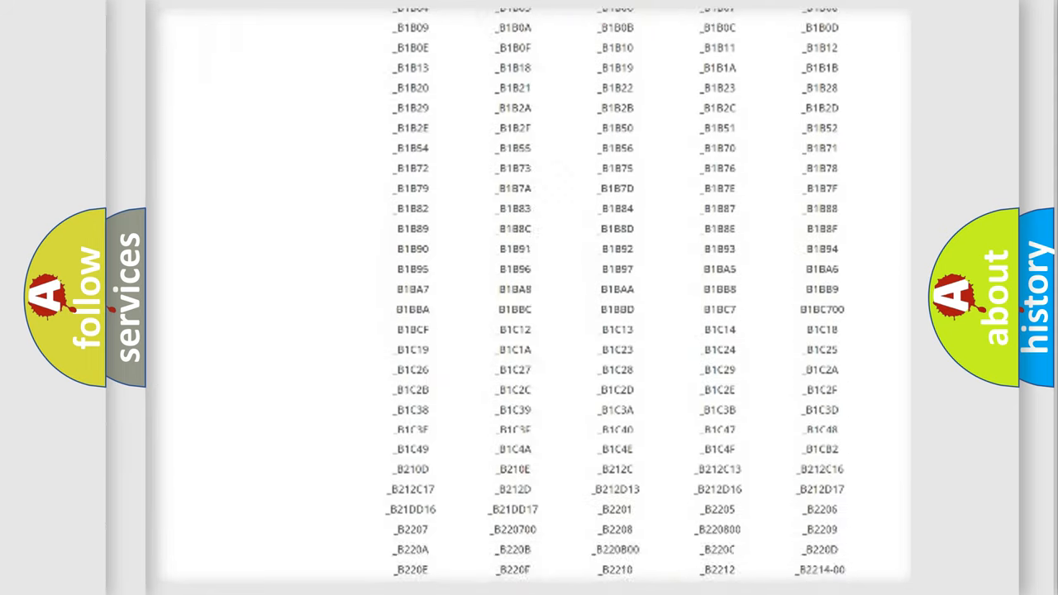
scroll(down, 3)
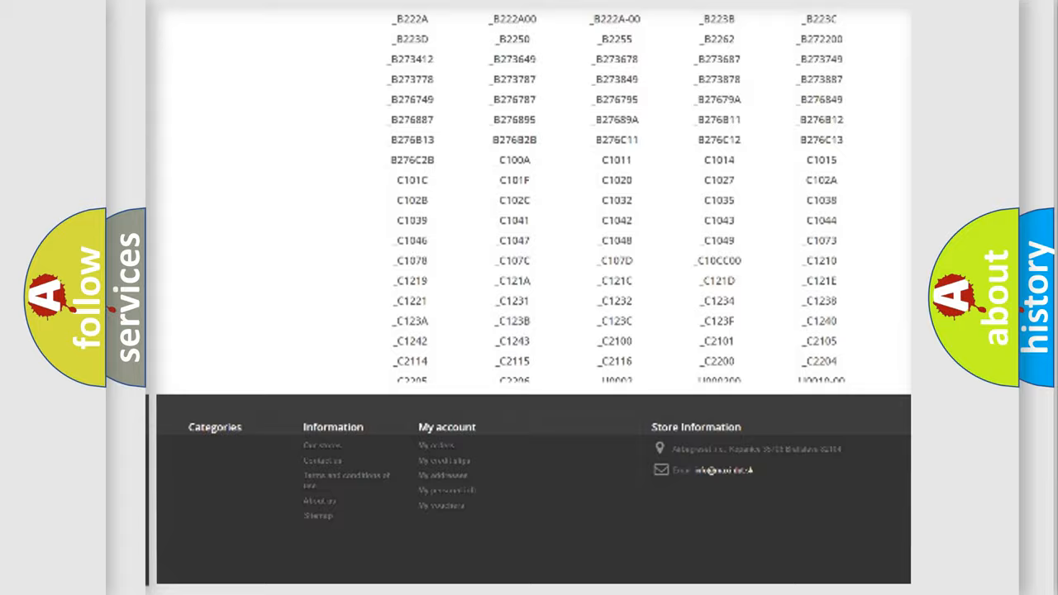
scroll(up, 3)
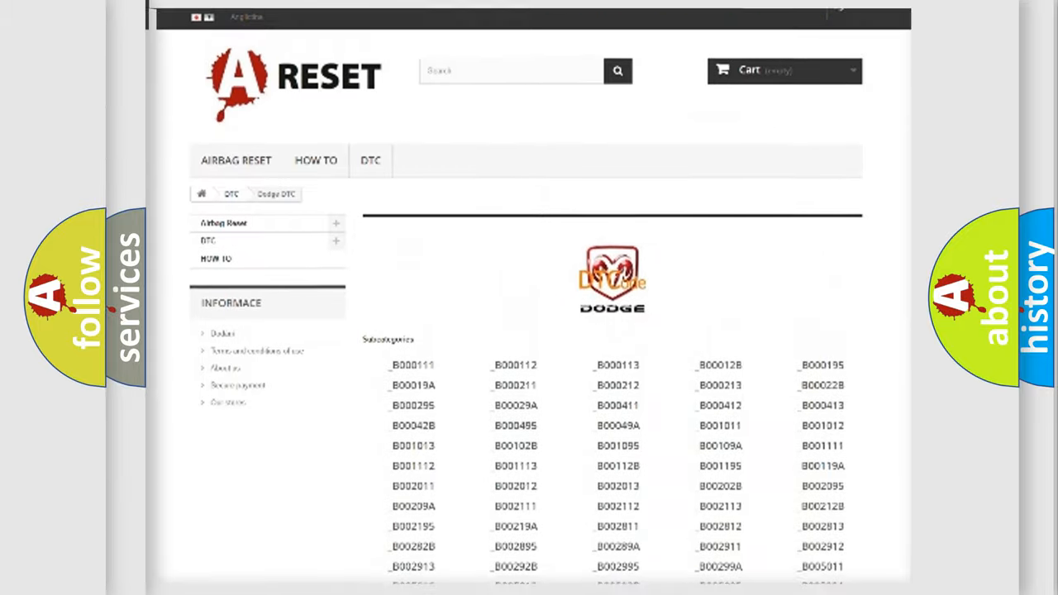